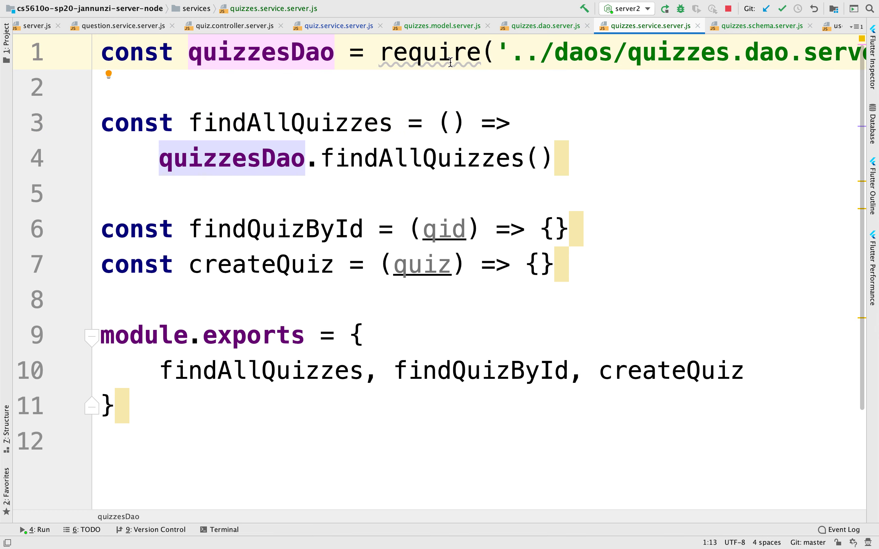
pyautogui.moveTo(497, 162)
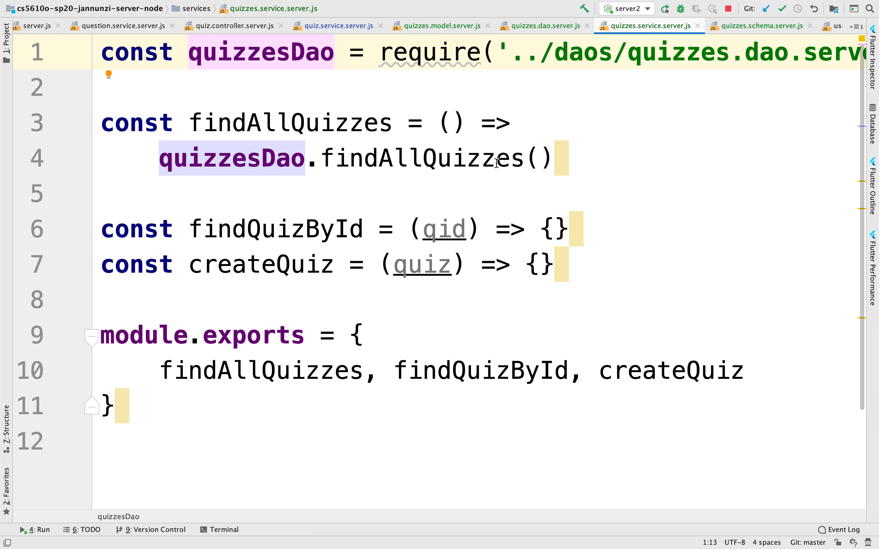
pyautogui.moveTo(342, 133)
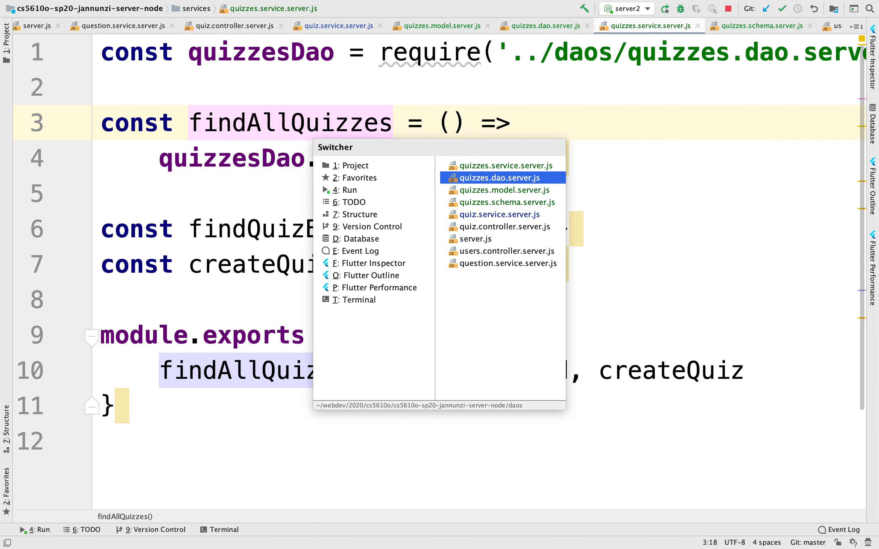
# Step: From the quizzes route in quiz.controller.server.js, jump to the findAllQuizzes definition in quiz.service.server.js
pyautogui.press('Escape')
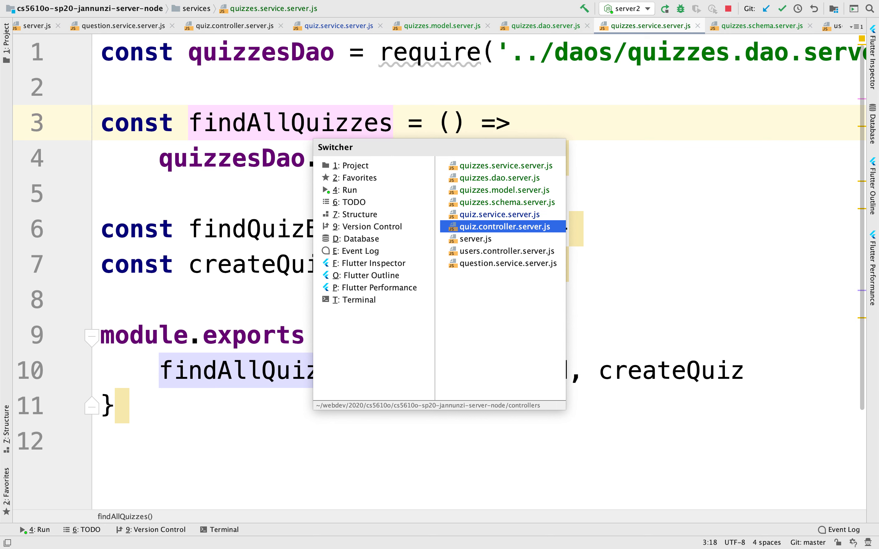
pyautogui.click(501, 227)
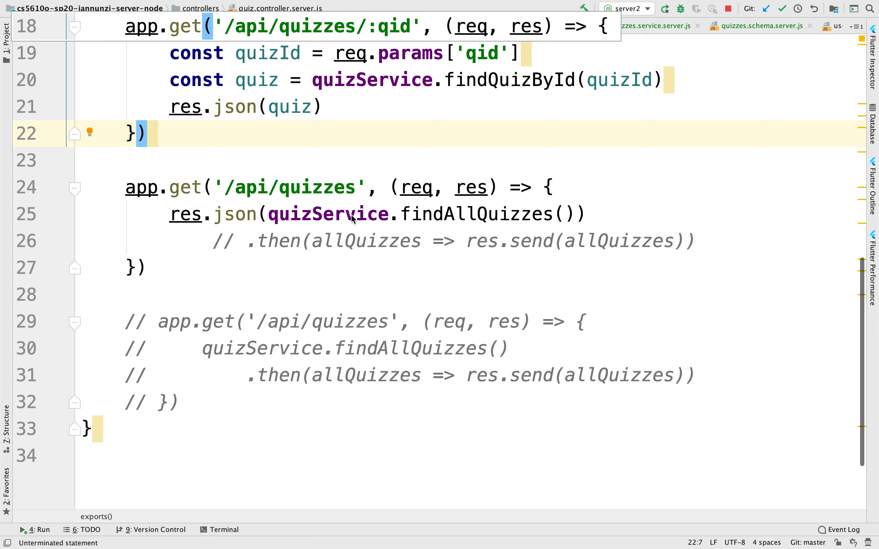
pyautogui.click(472, 214)
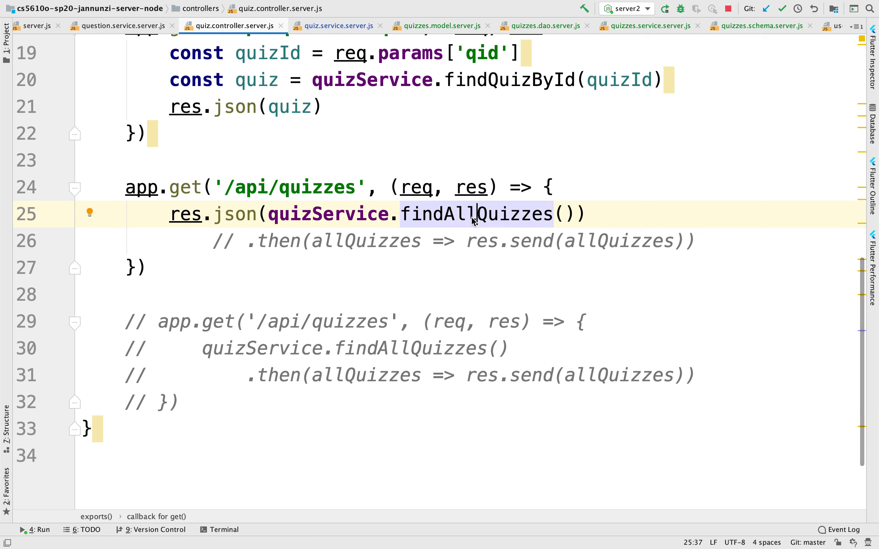
pyautogui.click(328, 214)
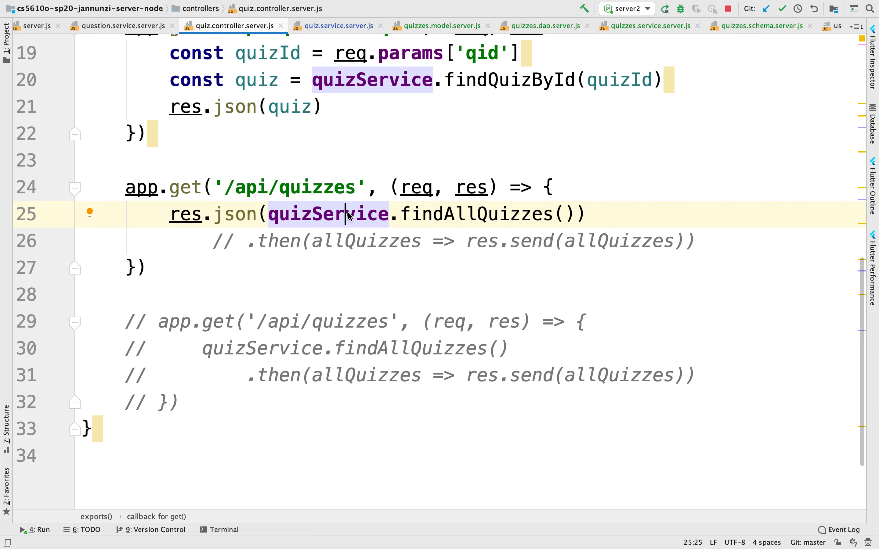
pyautogui.moveTo(473, 214)
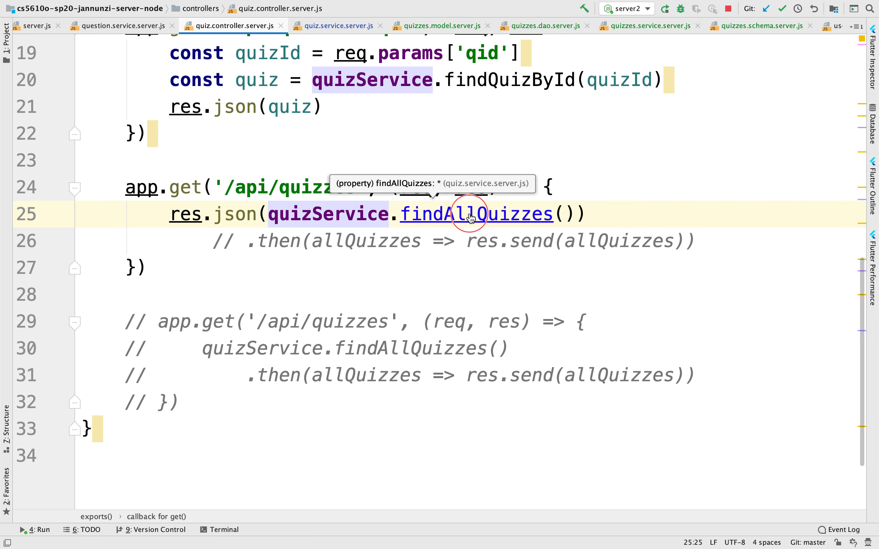
pyautogui.click(475, 215)
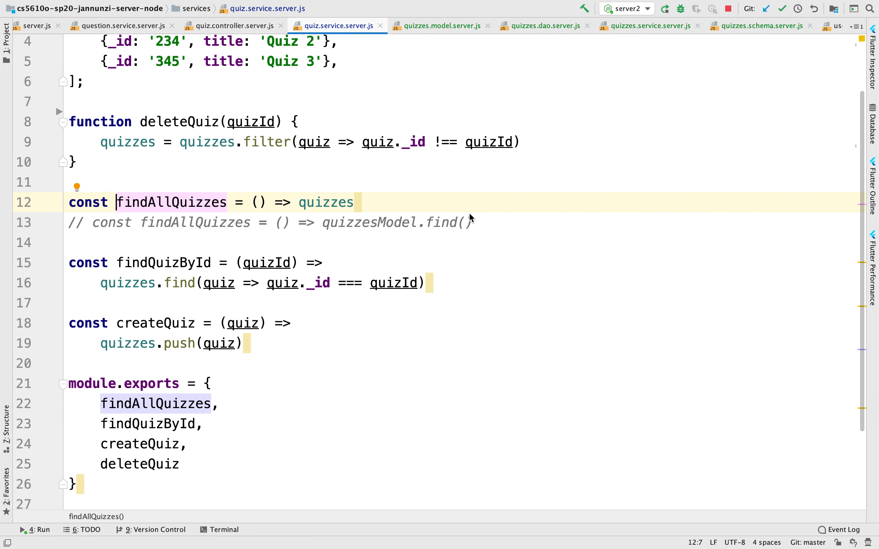
pyautogui.moveTo(411, 146)
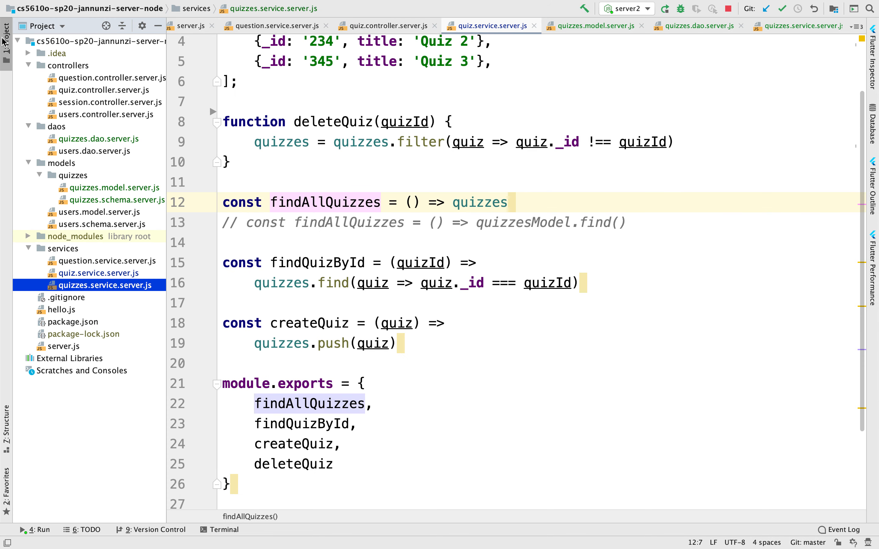
# Step: Show quiz.service.server.js from its top with the hard-coded three-quiz list beside the project tree
pyautogui.click(96, 273)
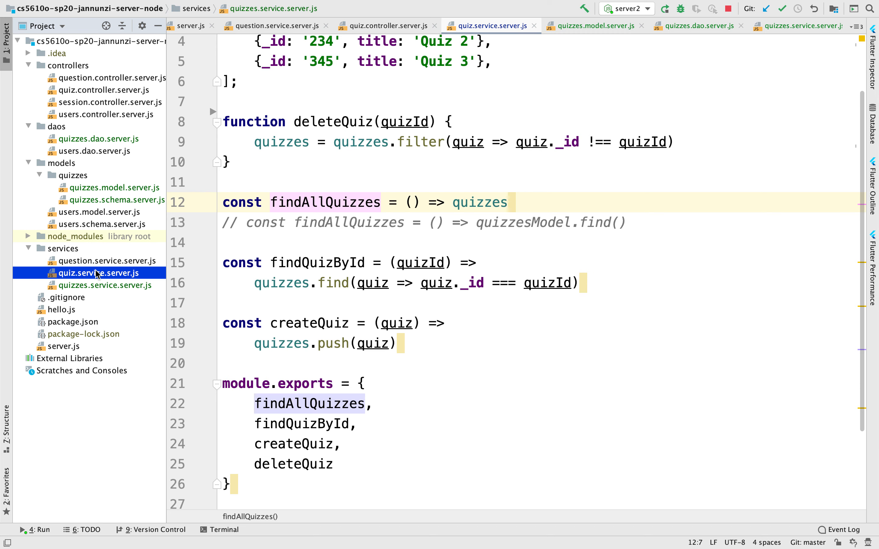
pyautogui.moveTo(96, 290)
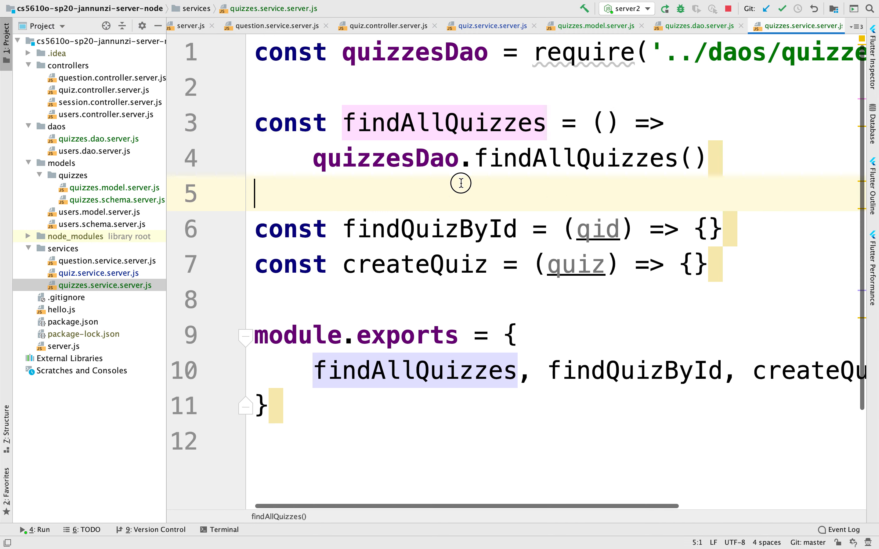
pyautogui.click(97, 273)
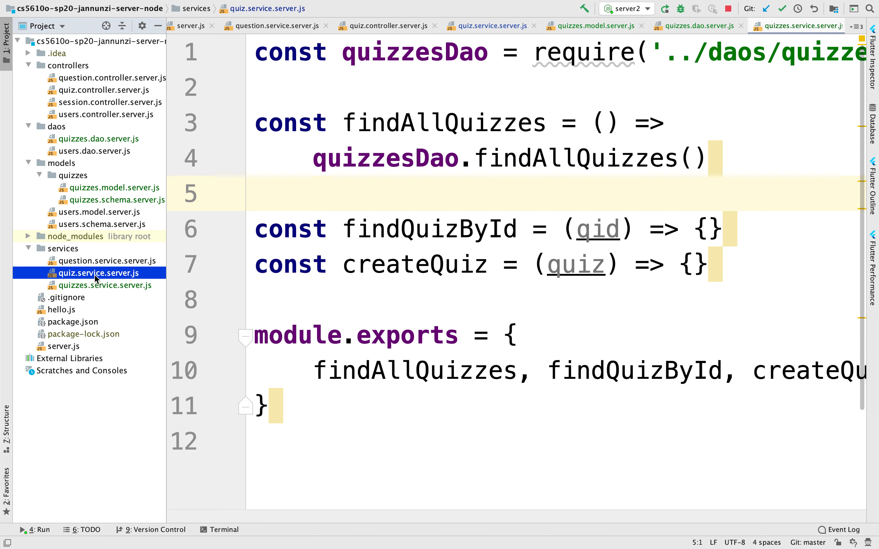
pyautogui.click(491, 25)
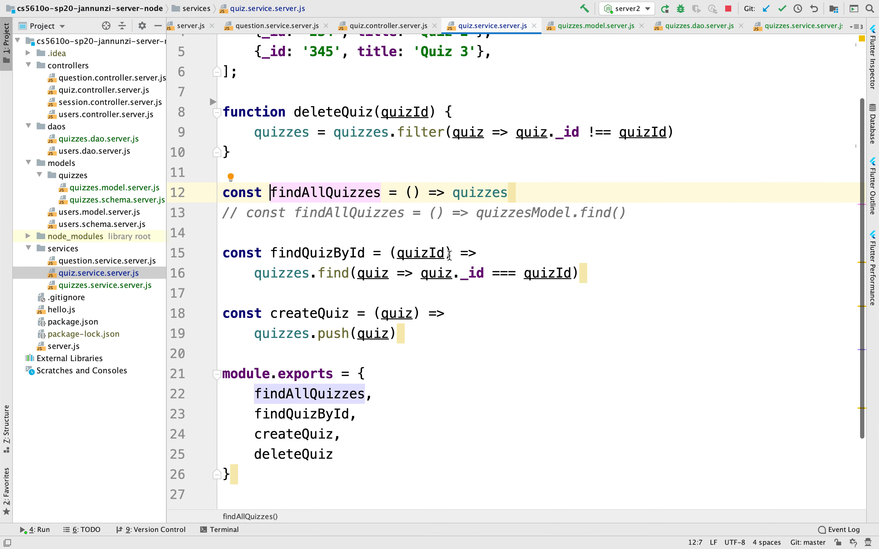
pyautogui.scroll(3)
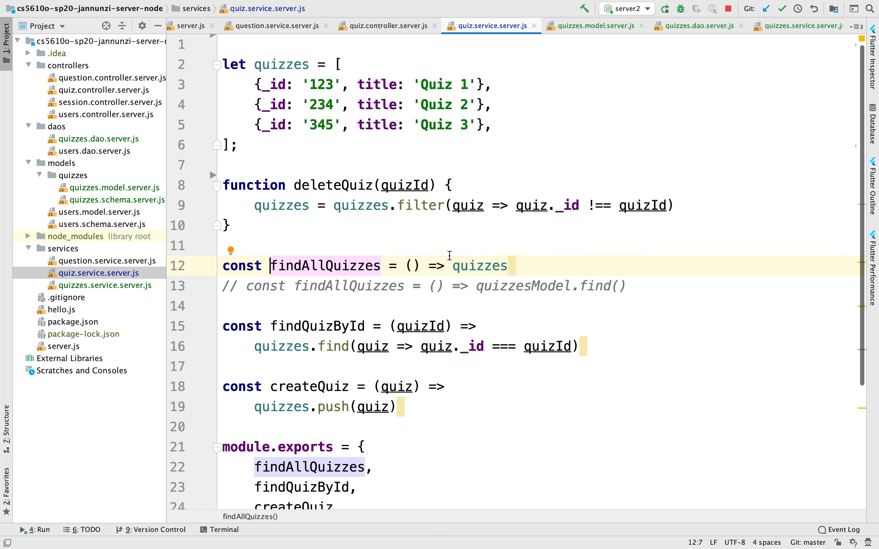
pyautogui.moveTo(355, 169)
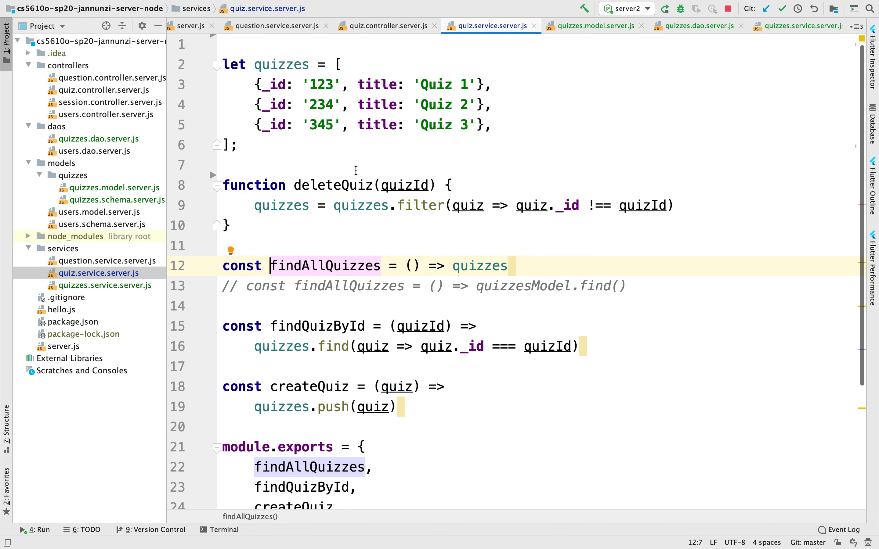
pyautogui.scroll(3)
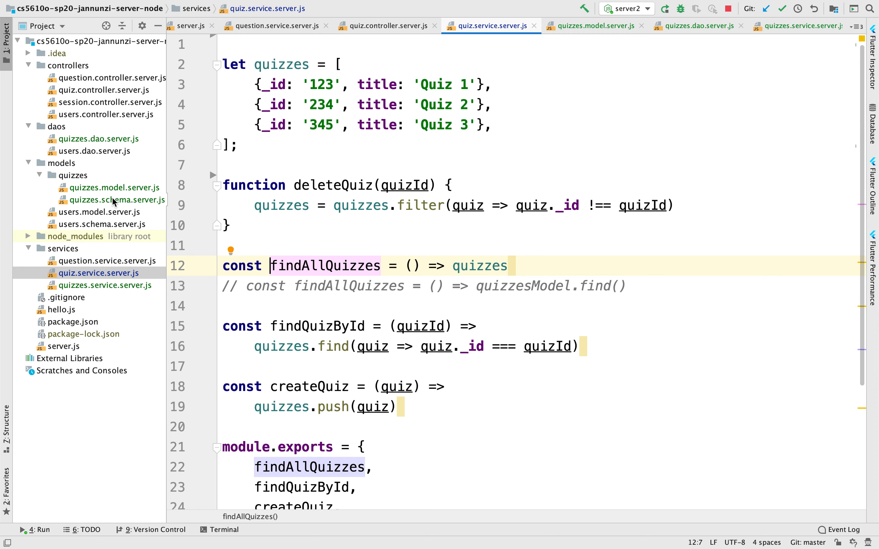
pyautogui.moveTo(89, 98)
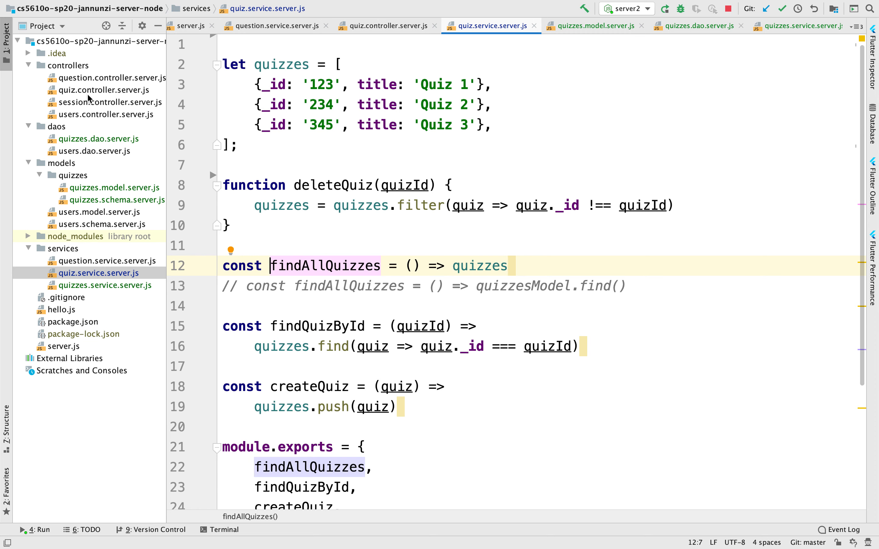
# Step: Declare const quizService = require('../services/quizzes.service...') in the quiz controller
pyautogui.click(386, 25)
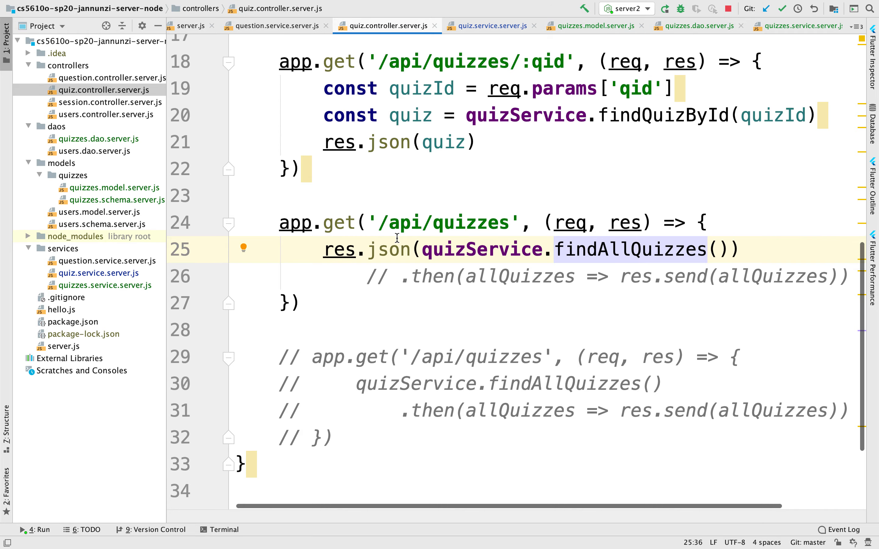
pyautogui.scroll(3)
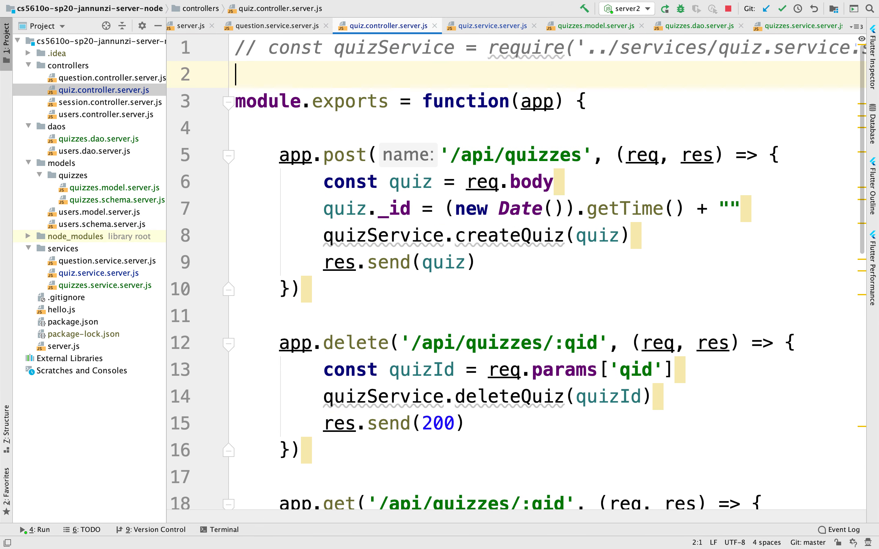
pyautogui.write('const')
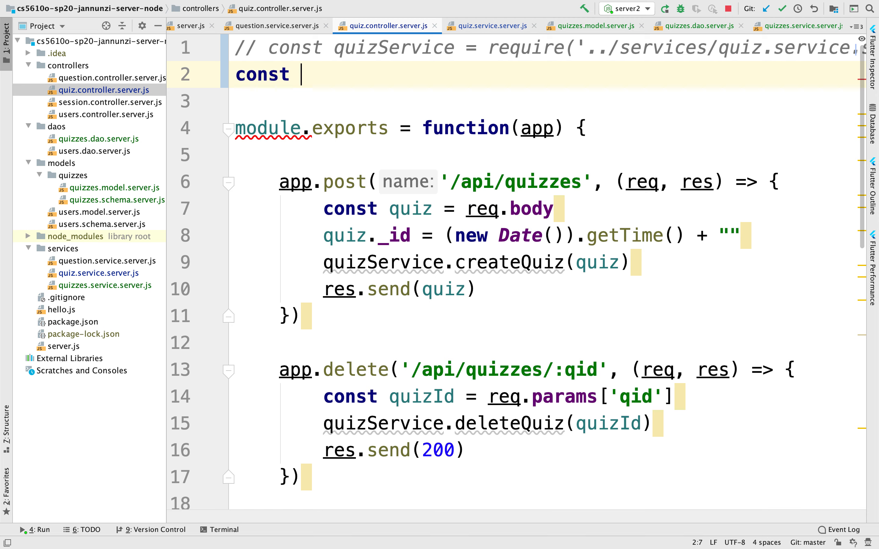
pyautogui.write('quiz')
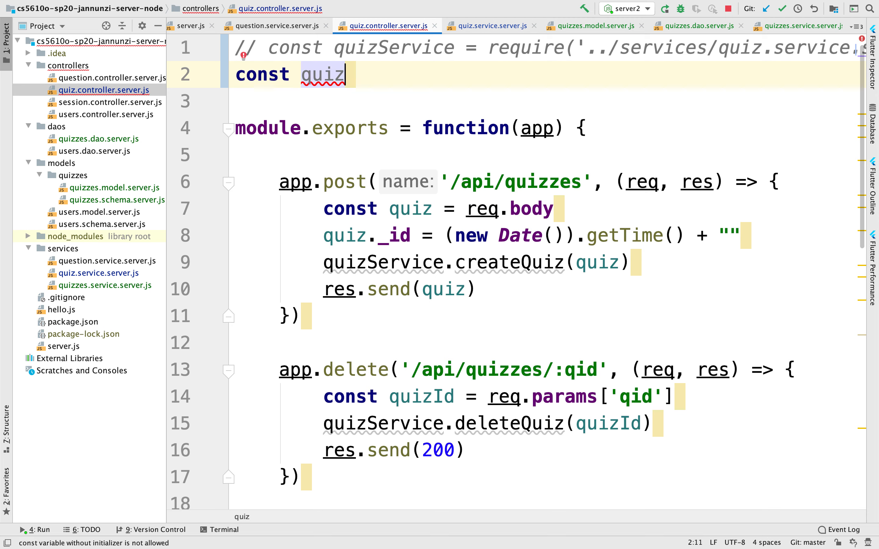
pyautogui.write('Service=')
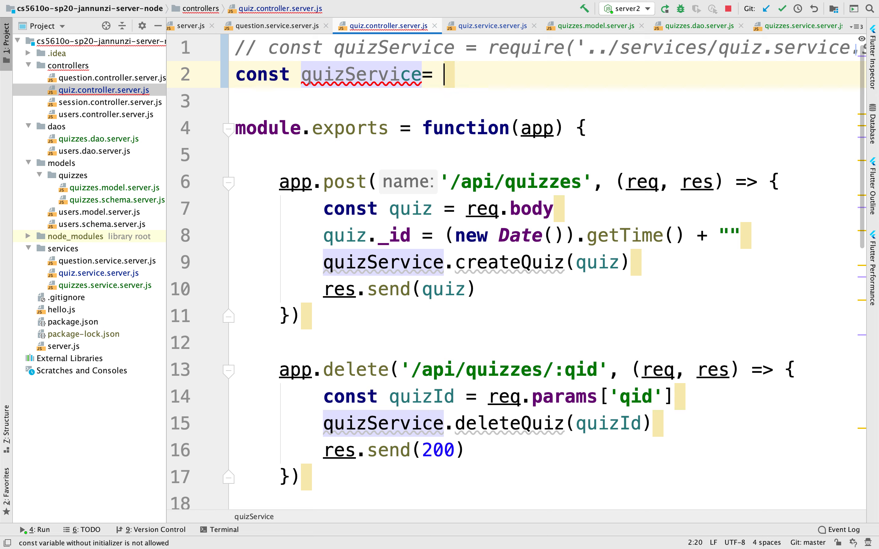
pyautogui.write('qui')
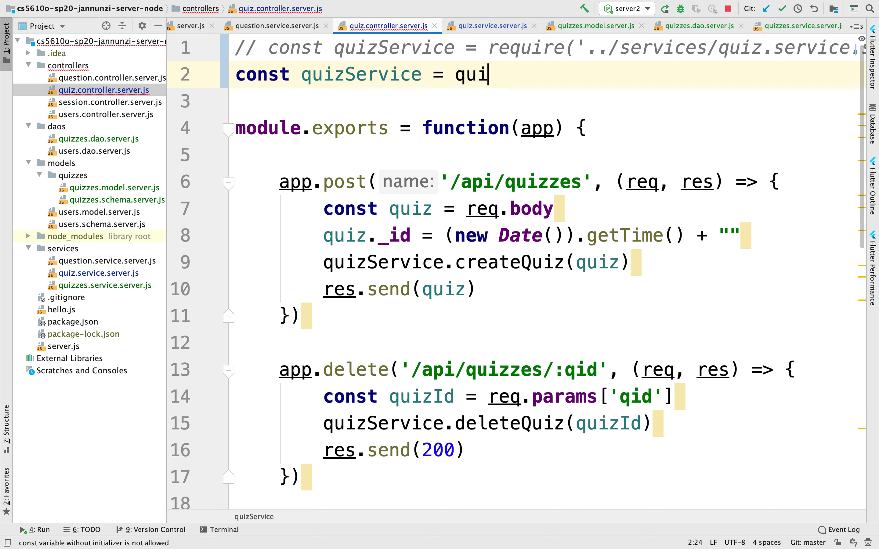
pyautogui.write('require()')
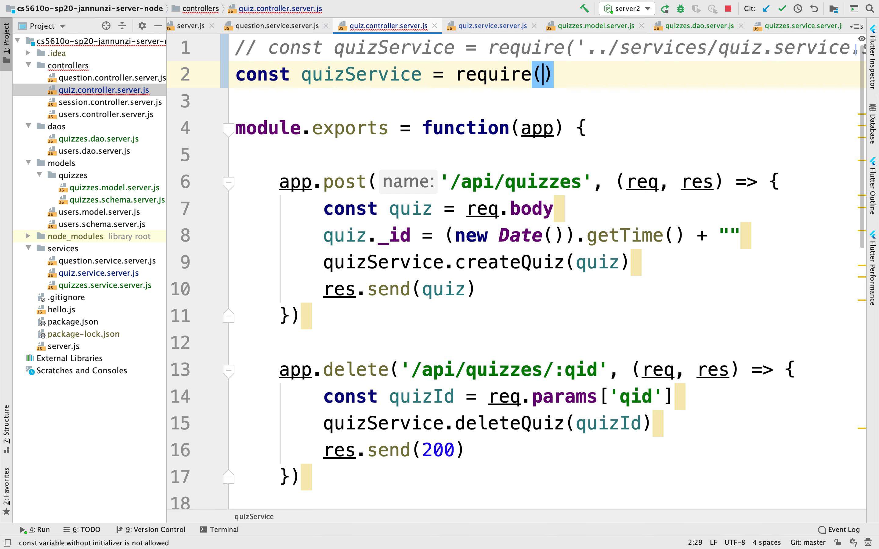
pyautogui.write("'../services/quizzes.service.s")
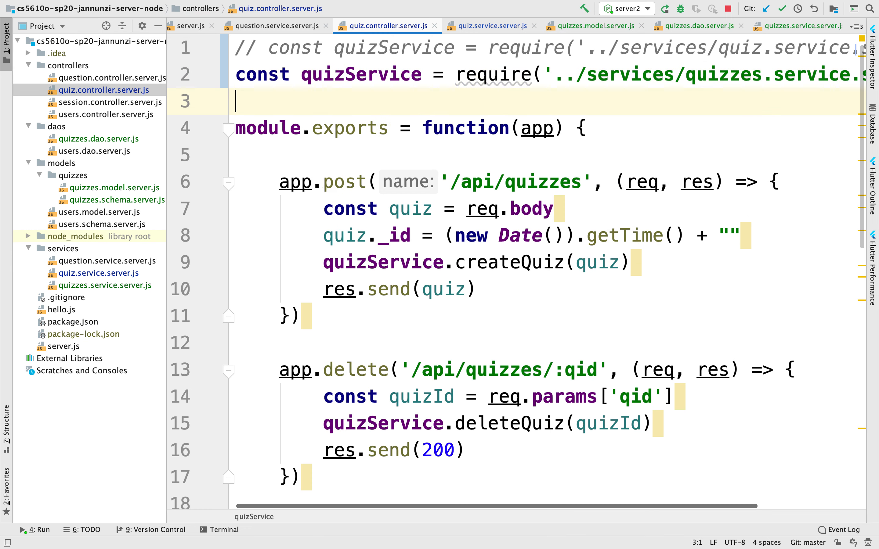
# Step: Comment out the app.post and app.delete quiz routes, leaving the two get routes active
pyautogui.click(464, 137)
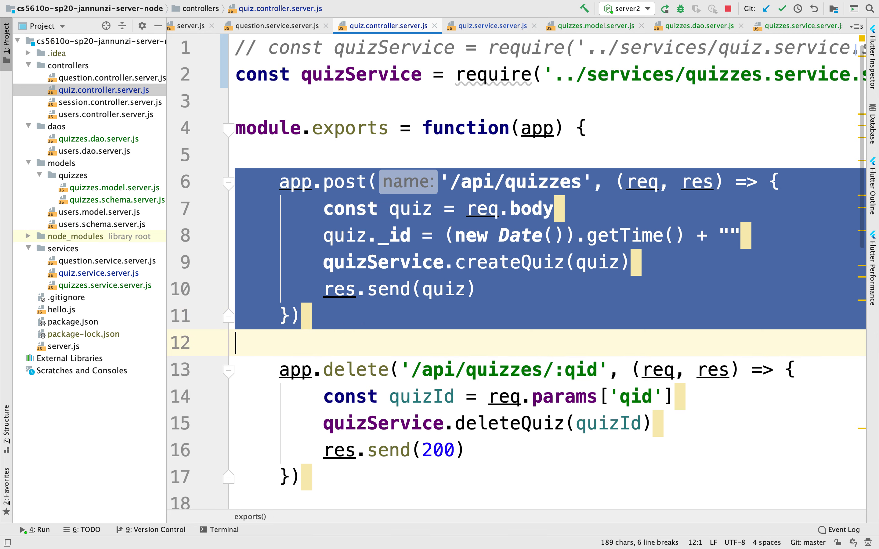
pyautogui.press('ctrl+/')
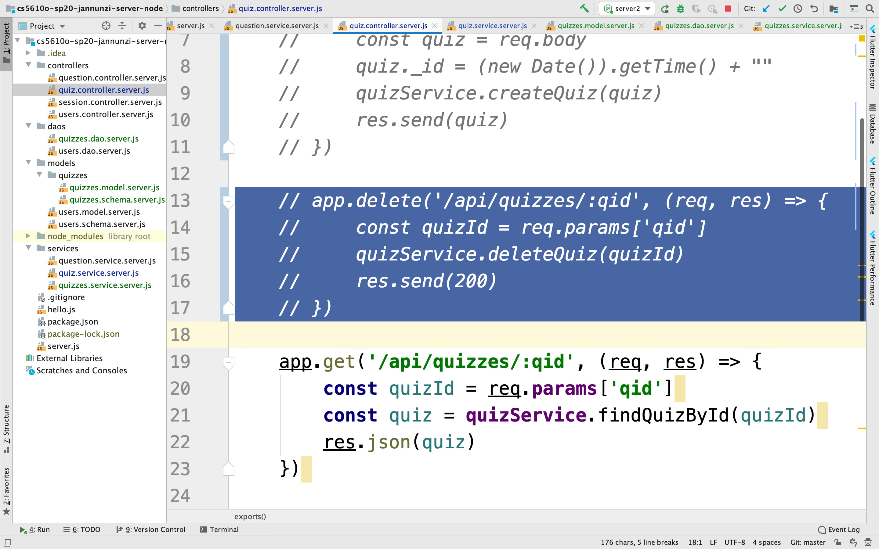
pyautogui.scroll(-3)
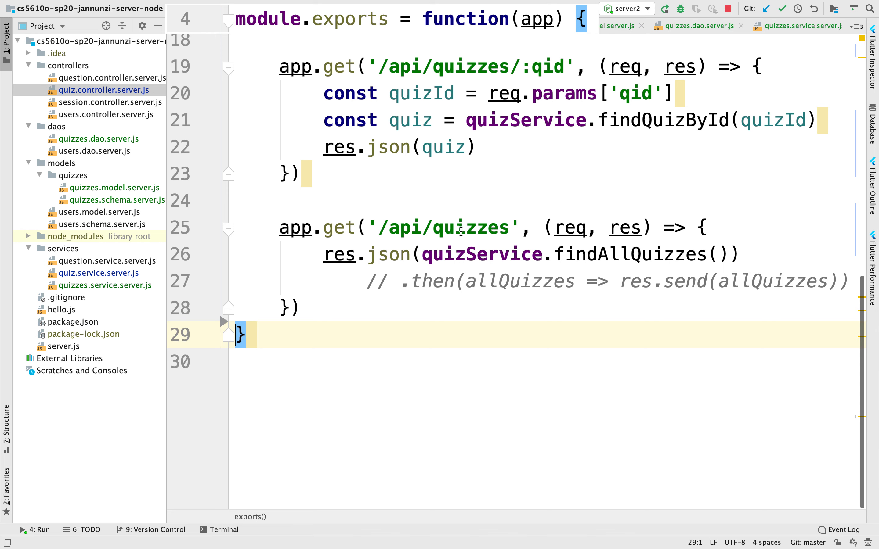
pyautogui.moveTo(515, 93)
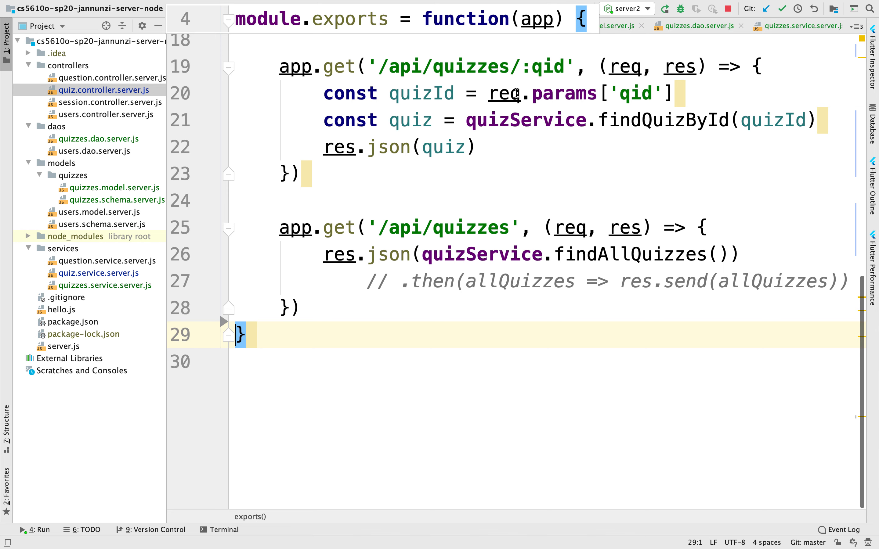
# Step: Rewrite the route as quizService.findAllQuizzes().then(allQuizzes => res.send(allQuizzes)) instead of res.json
pyautogui.click(299, 174)
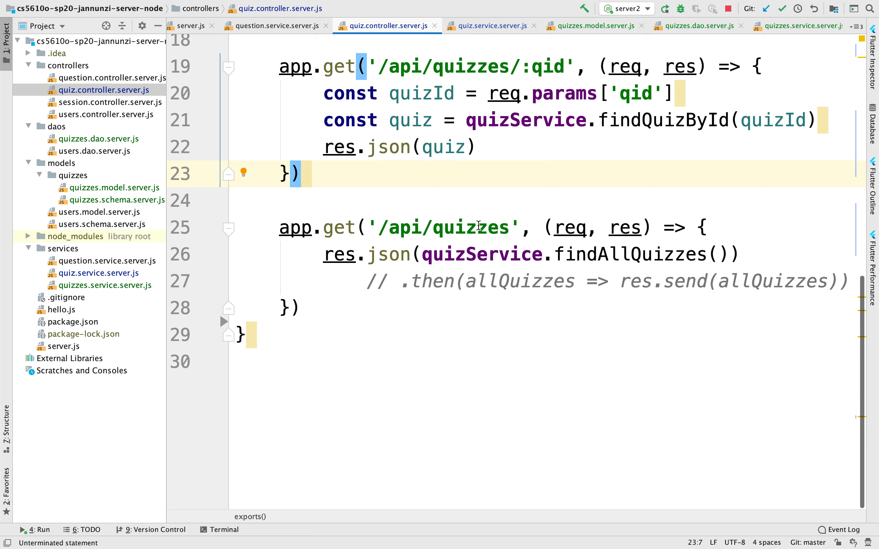
pyautogui.click(463, 281)
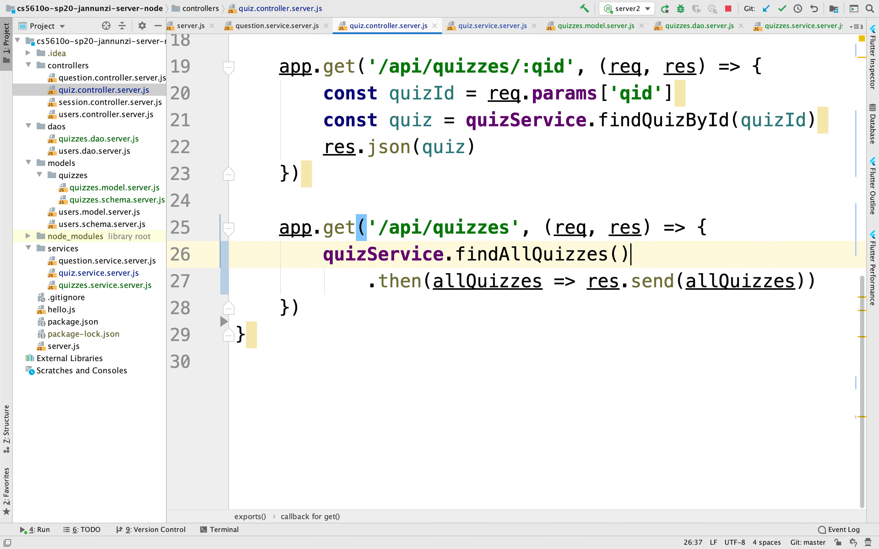
pyautogui.click(431, 281)
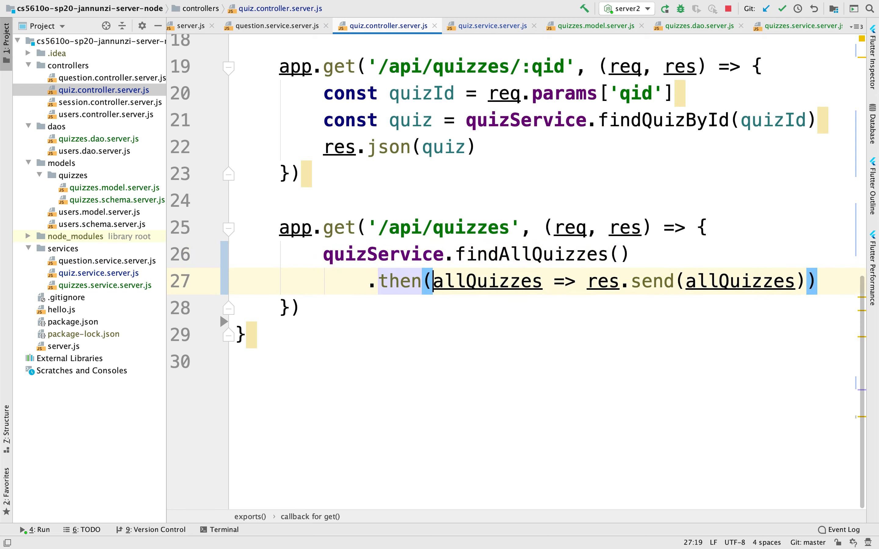
pyautogui.doubleClick(486, 280)
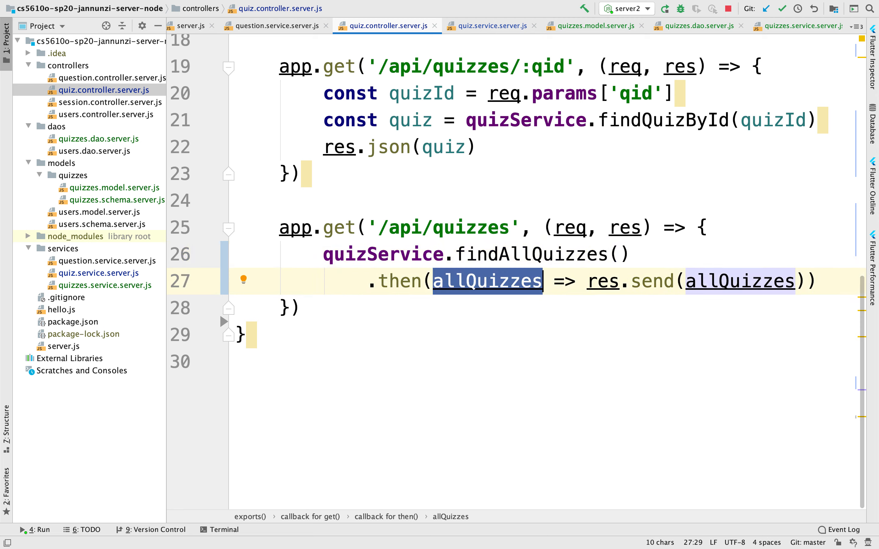
pyautogui.moveTo(485, 298)
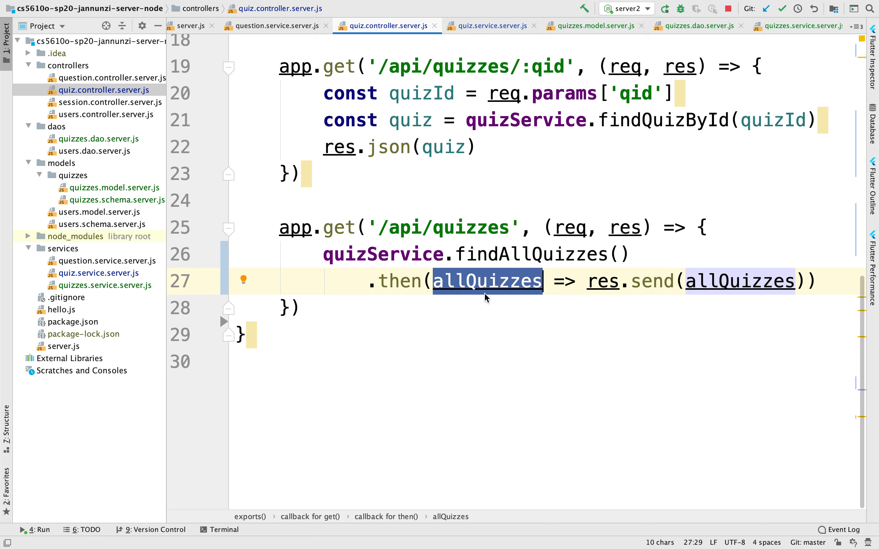
pyautogui.moveTo(503, 285)
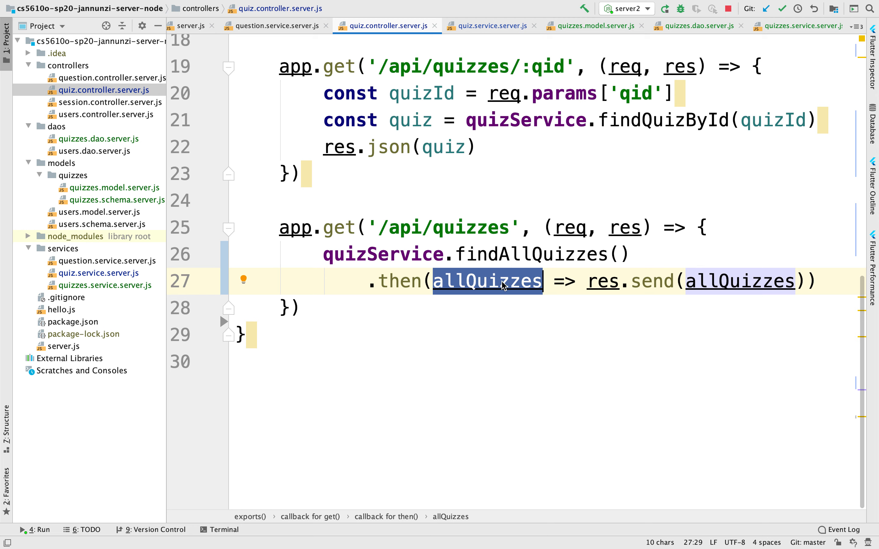
pyautogui.doubleClick(738, 280)
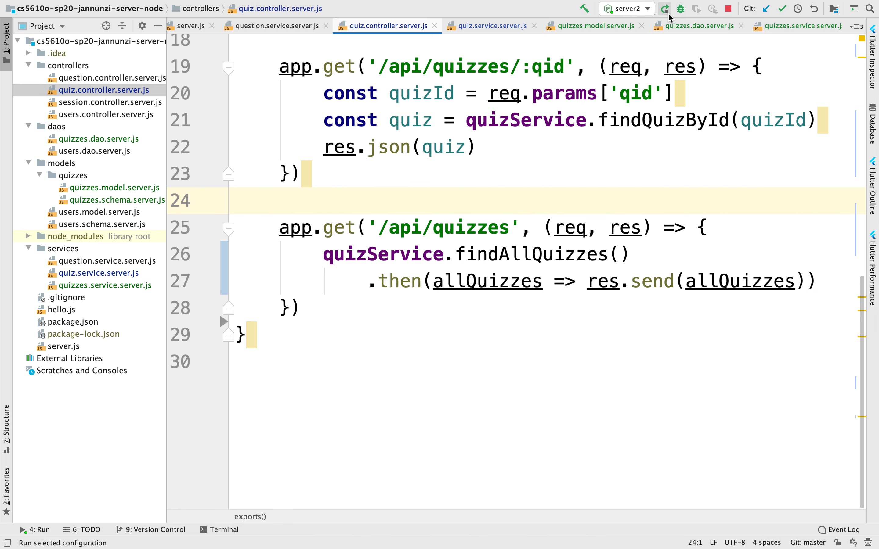
# Step: Restart the node server and confirm the quizzes page lists six quizzes matching the mongo shell output
pyautogui.click(665, 8)
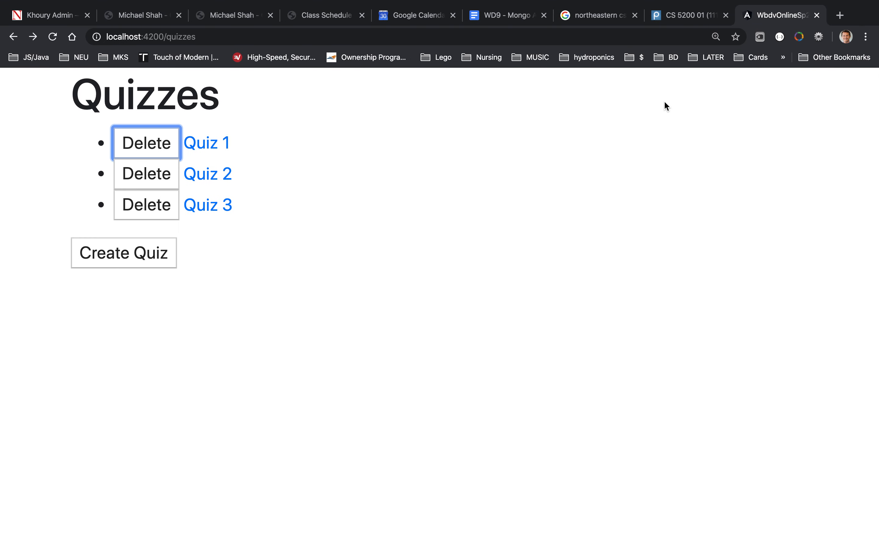
pyautogui.click(123, 252)
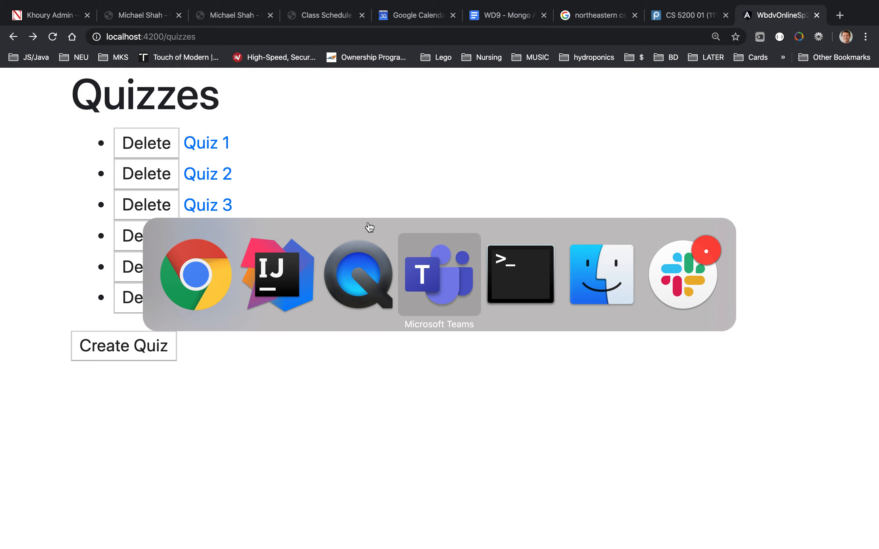
pyautogui.click(520, 275)
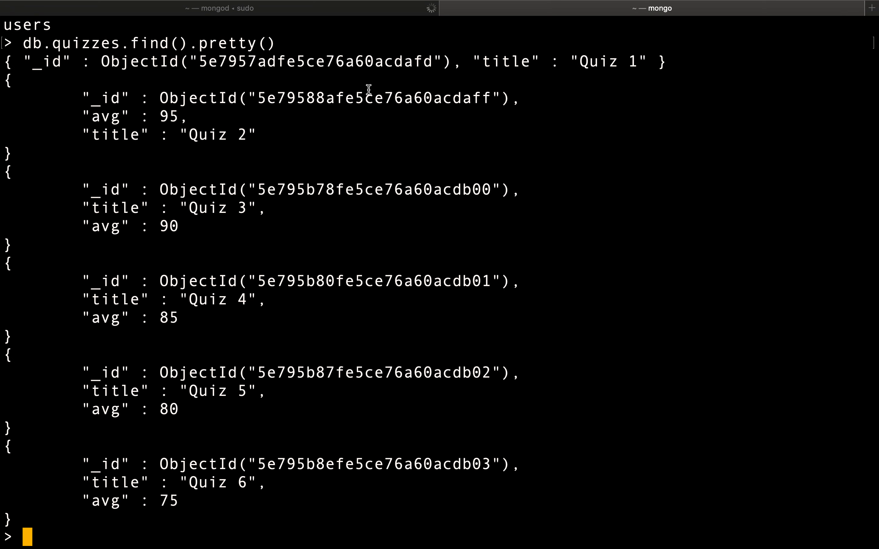
pyautogui.moveTo(472, 289)
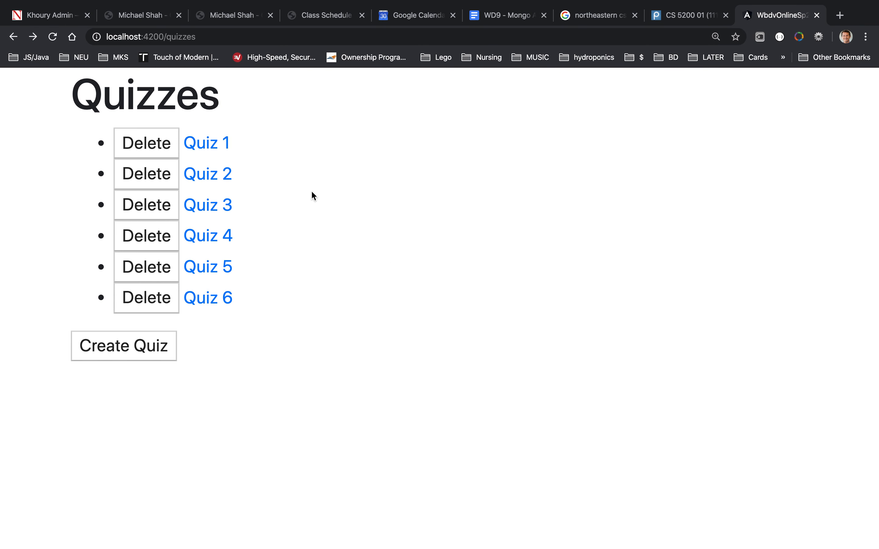
pyautogui.moveTo(312, 274)
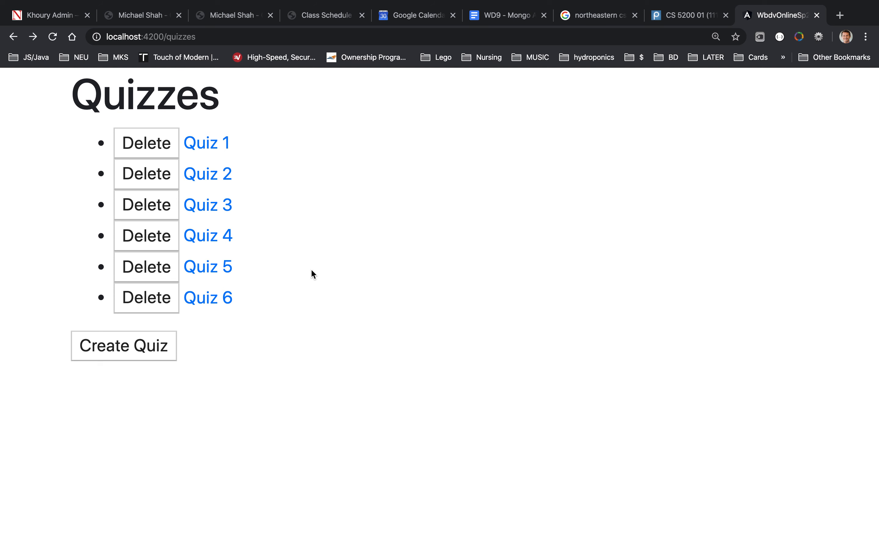
pyautogui.moveTo(339, 229)
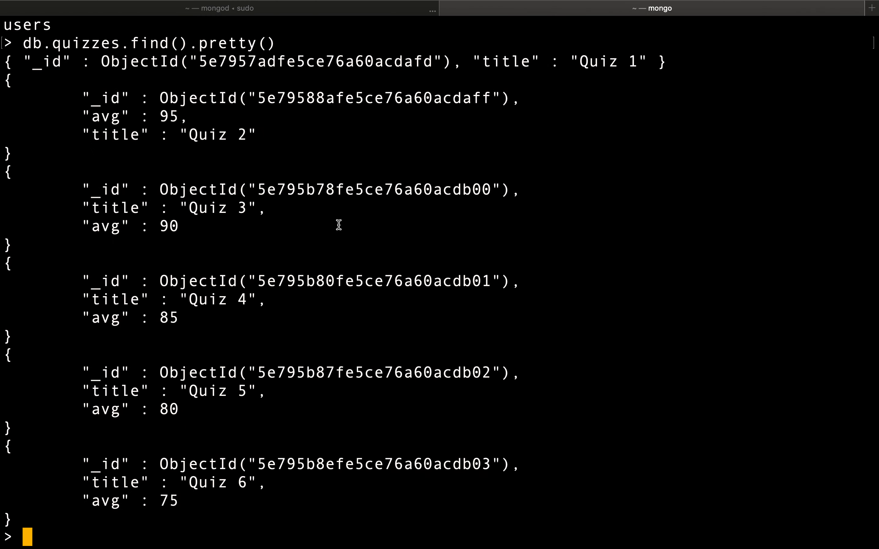
pyautogui.click(779, 16)
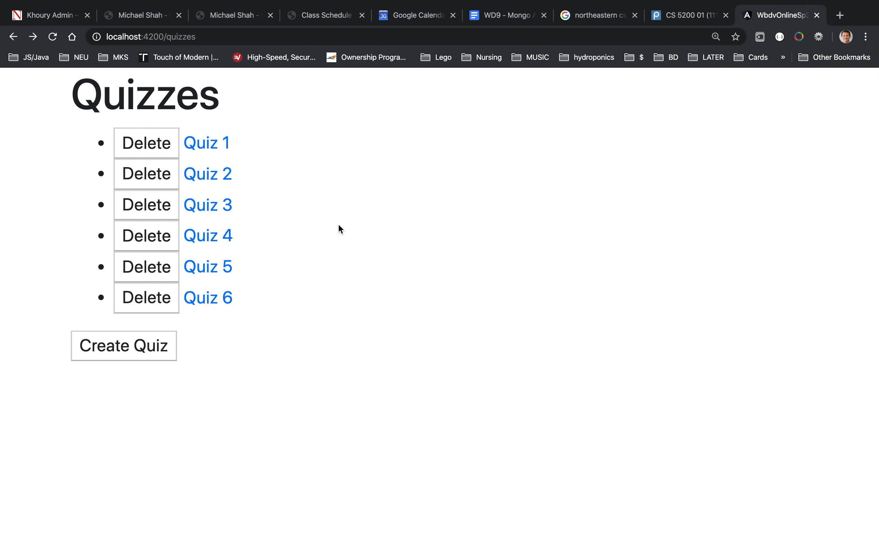